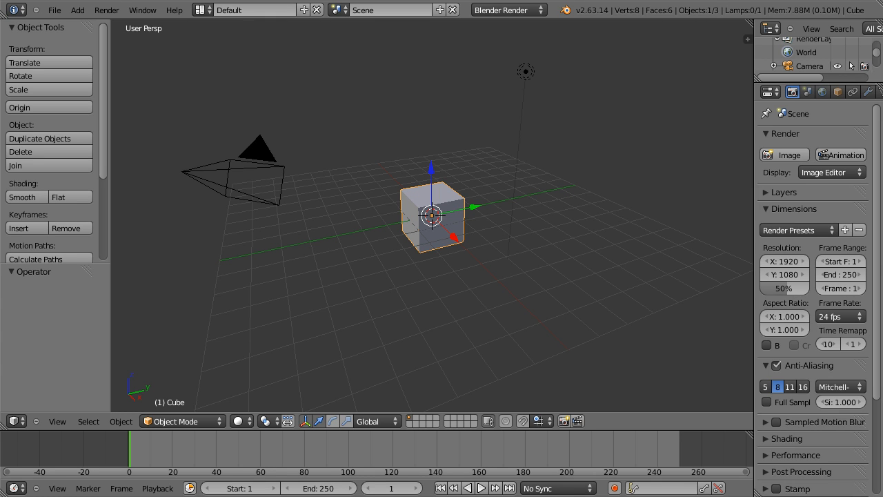
{"action": "mouse_move", "coordinate": [402, 355]}
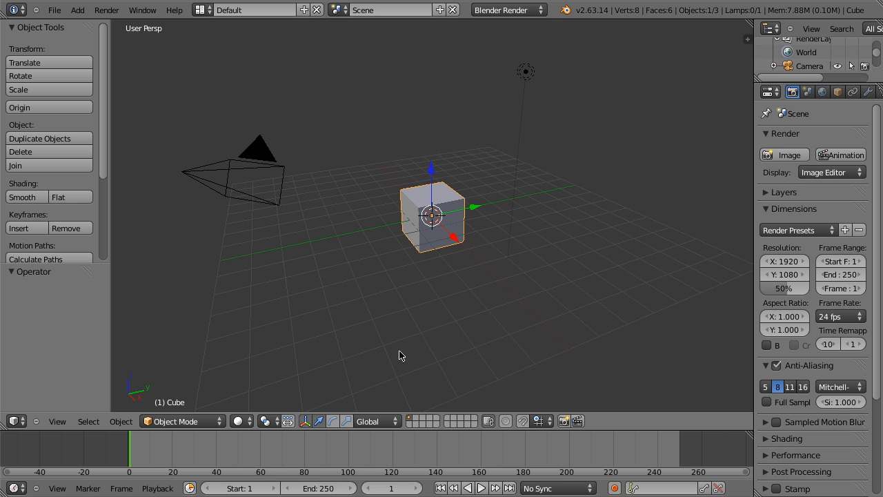
Step: Switch Blender to the Scripting screen layout to get the Python console
{"action": "left_click", "coordinate": [252, 10]}
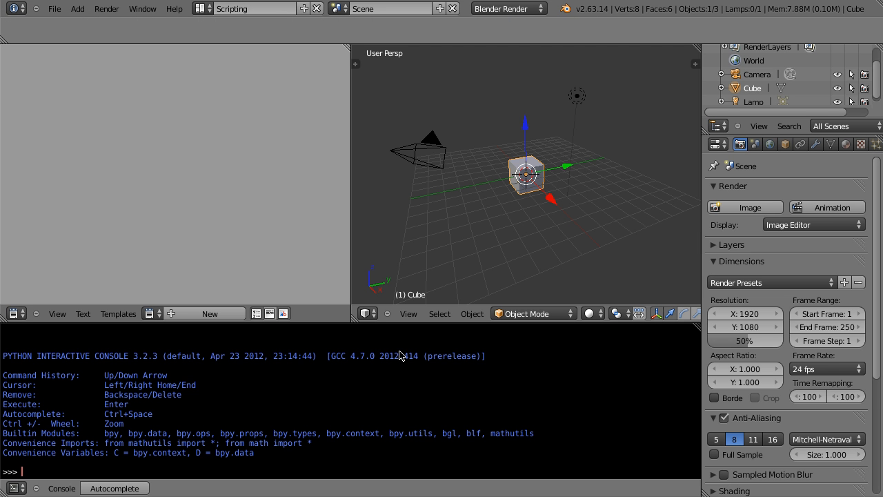
{"action": "mouse_move", "coordinate": [460, 113]}
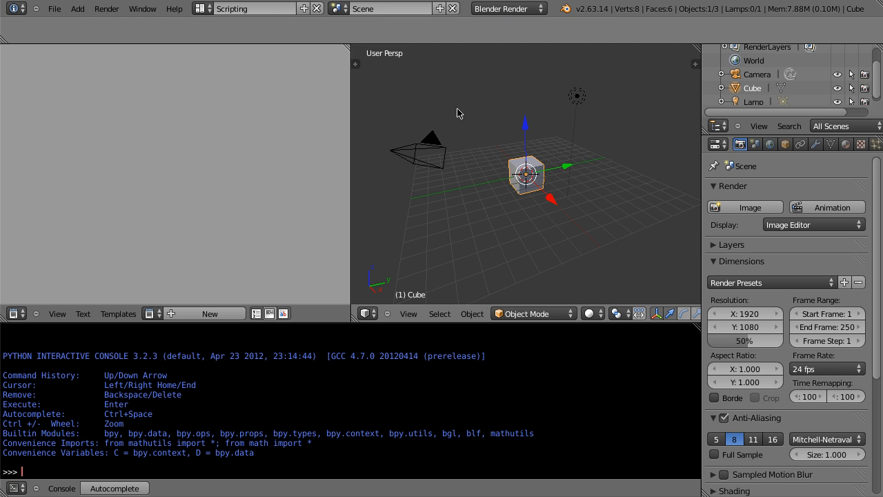
{"action": "left_click", "coordinate": [203, 9]}
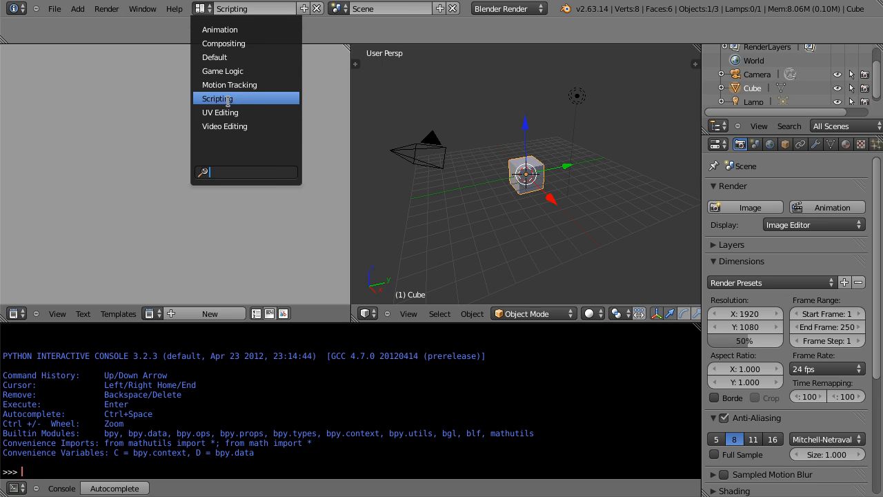
{"action": "left_click", "coordinate": [217, 98]}
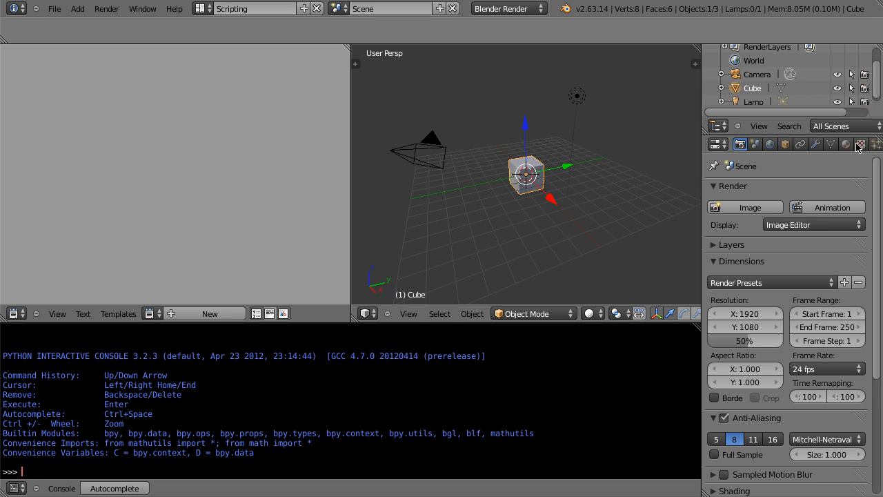
{"action": "mouse_move", "coordinate": [847, 144]}
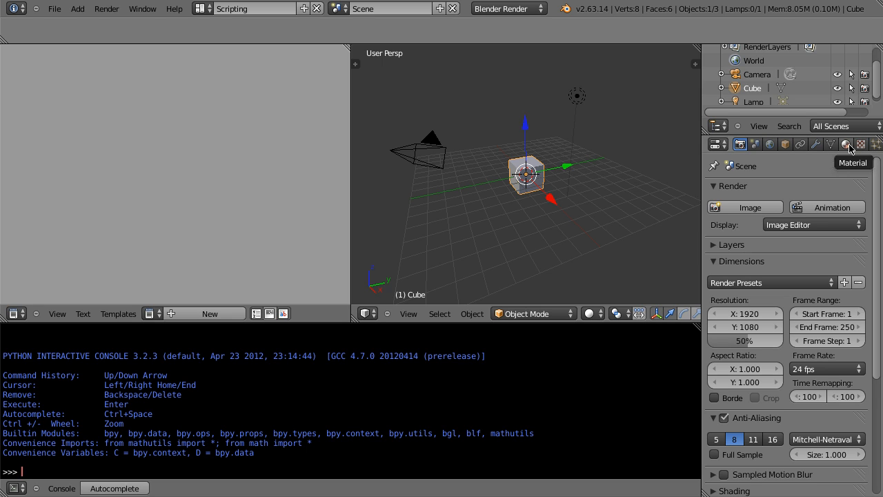
Step: Add a new texture to the cube's material and set its type to Image or Movie
{"action": "left_click", "coordinate": [860, 144]}
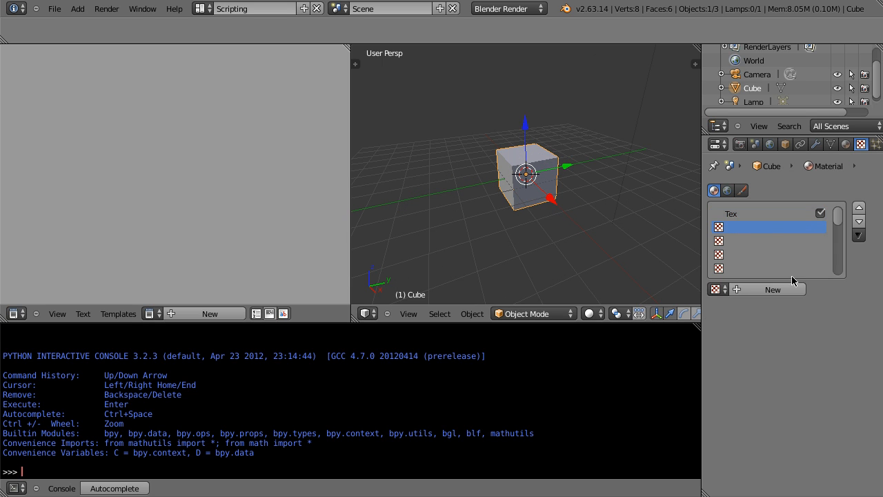
{"action": "left_click", "coordinate": [772, 289]}
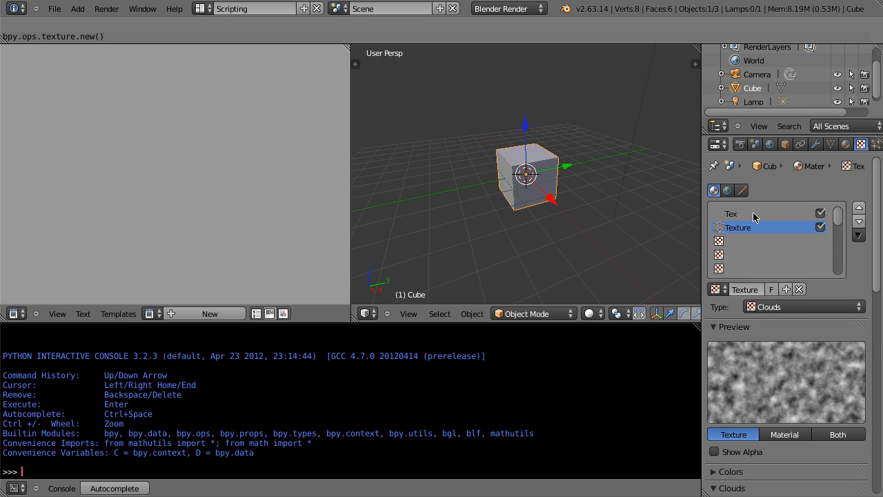
{"action": "left_click", "coordinate": [800, 306]}
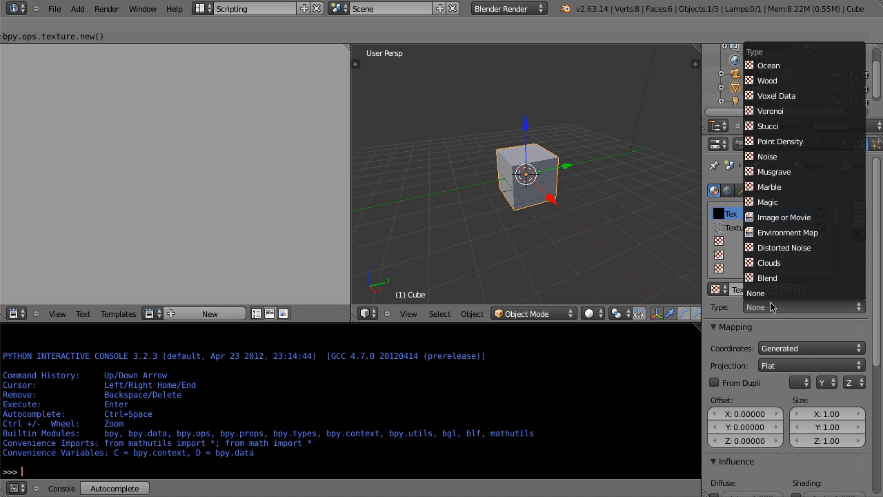
{"action": "left_click", "coordinate": [768, 262]}
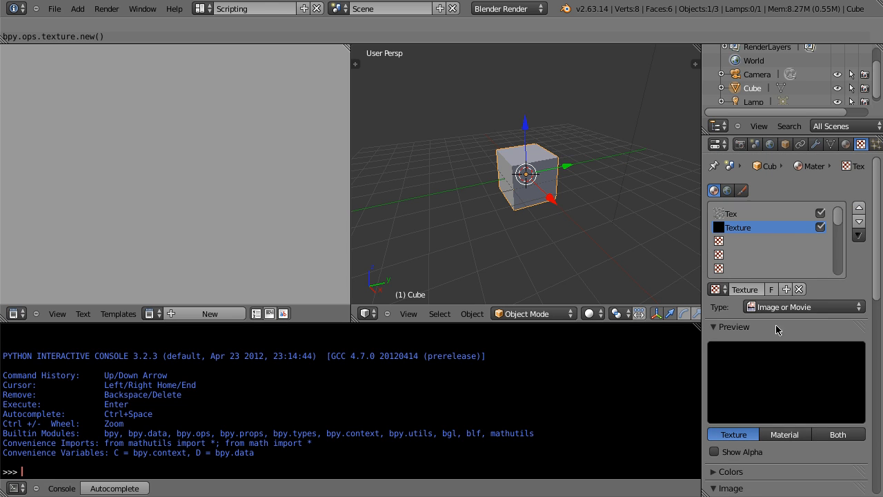
Step: Add Texture.001 as another image texture and open an image file for it
{"action": "left_click", "coordinate": [766, 240]}
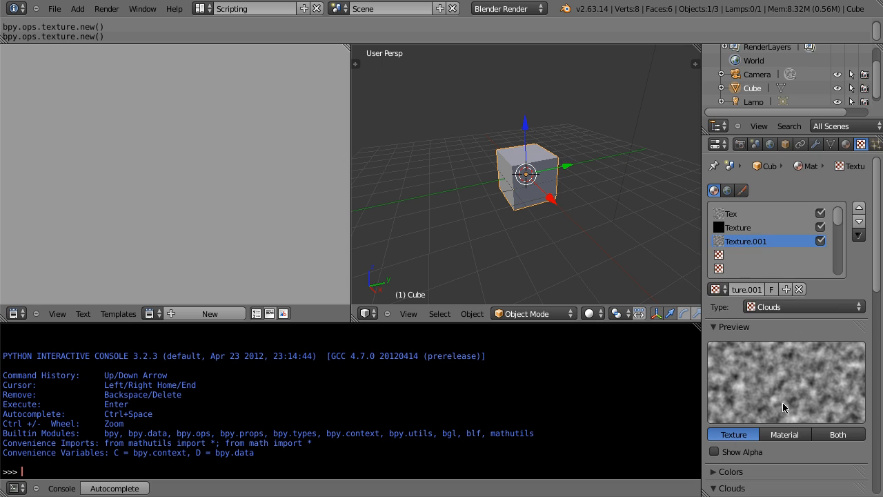
{"action": "left_click", "coordinate": [802, 306]}
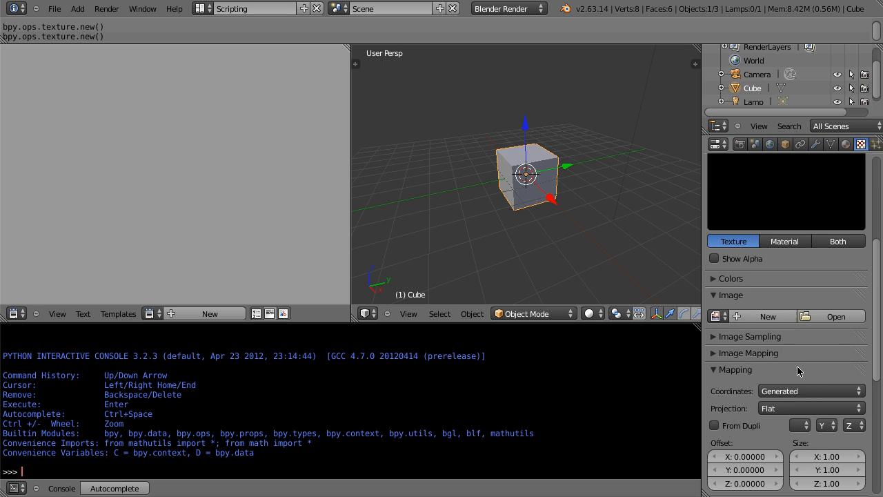
{"action": "left_click", "coordinate": [831, 316]}
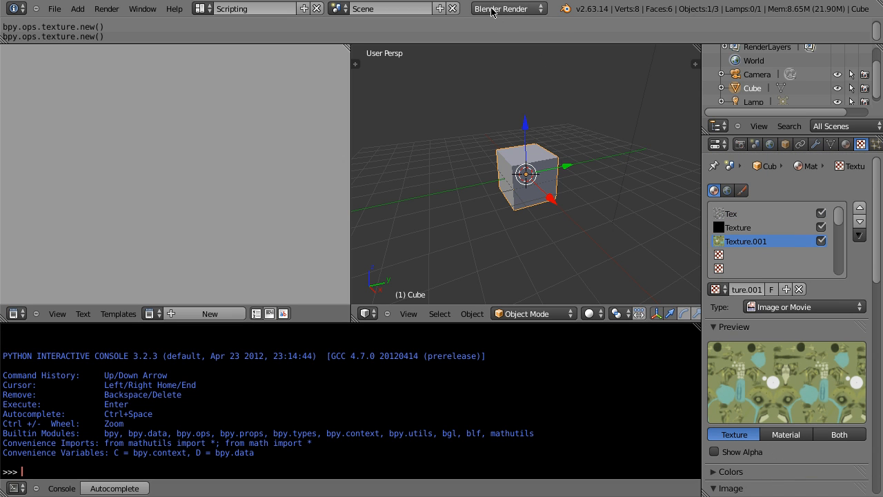
Step: Under Cycles, enable texture nodes in the Node Editor and place an Image node left of Output
{"action": "left_click", "coordinate": [509, 8]}
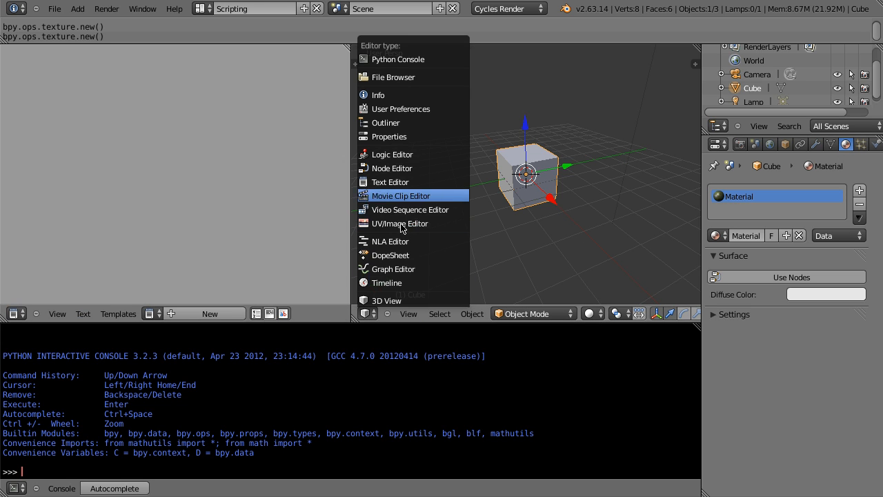
{"action": "mouse_move", "coordinate": [416, 123]}
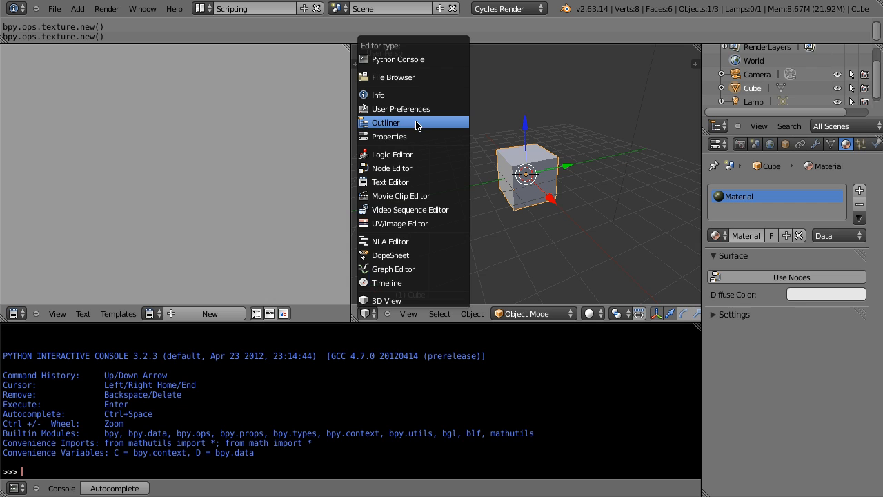
{"action": "left_click", "coordinate": [391, 168]}
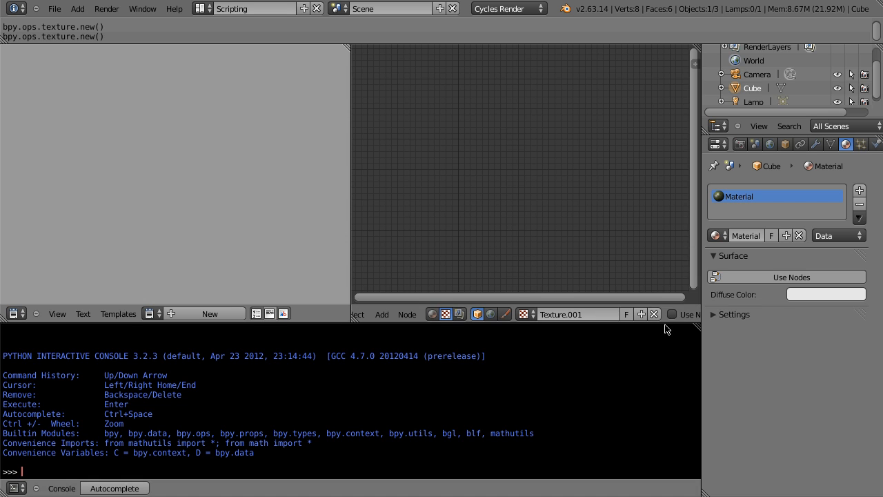
{"action": "left_click", "coordinate": [671, 314]}
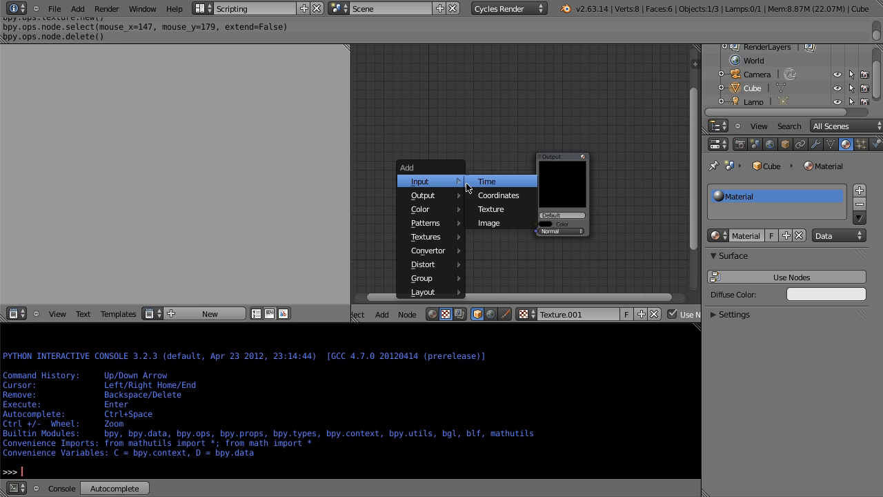
{"action": "mouse_move", "coordinate": [425, 236]}
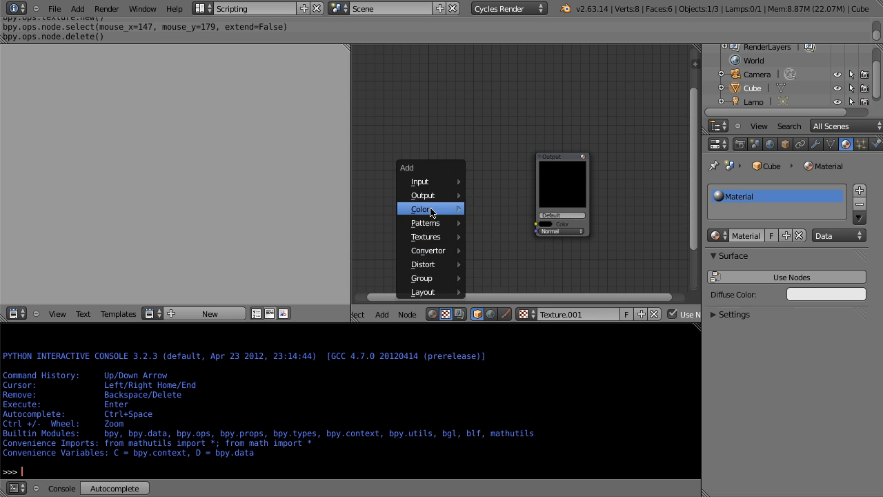
{"action": "mouse_move", "coordinate": [419, 181]}
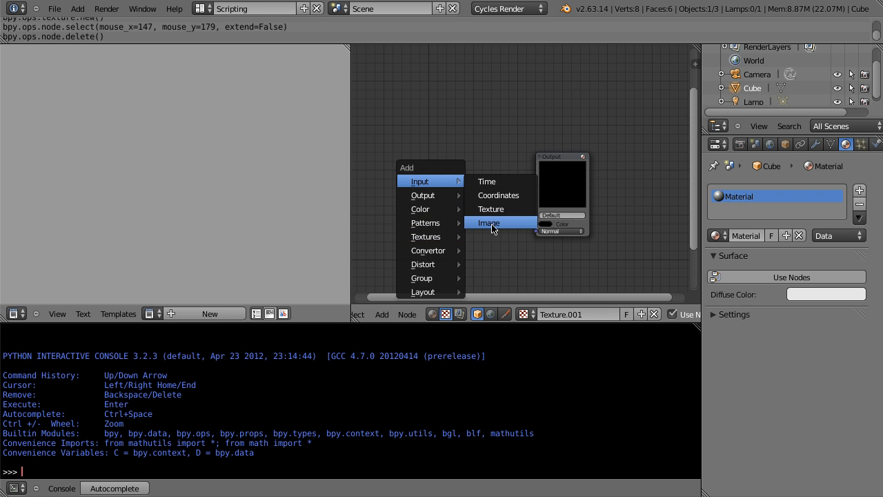
{"action": "left_click", "coordinate": [489, 223]}
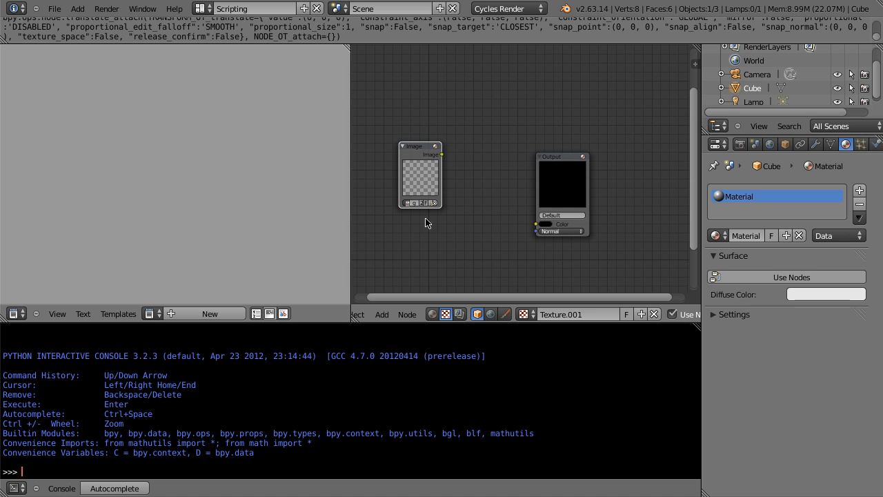
{"action": "left_click_drag", "start_coordinate": [441, 154], "coordinate": [536, 223]}
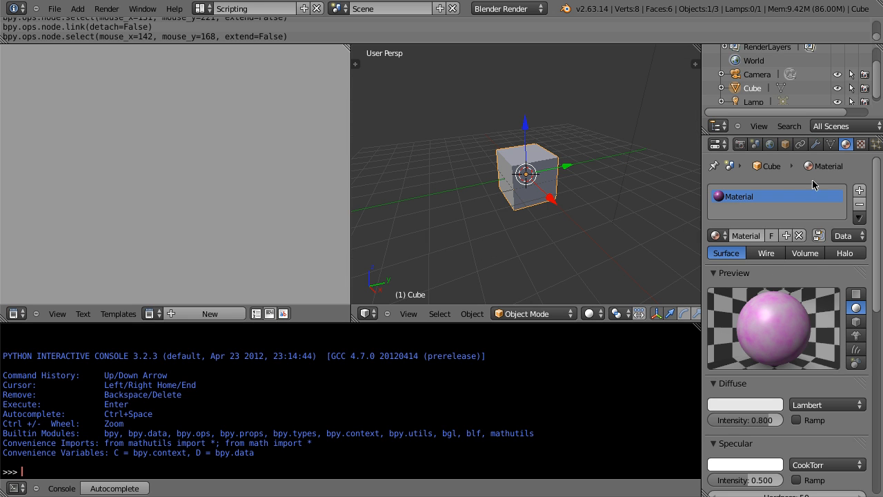
Step: Set Texture.001 to Image or Movie type and show the Tex, Texture, Texture.001 slot list
{"action": "left_click", "coordinate": [861, 143]}
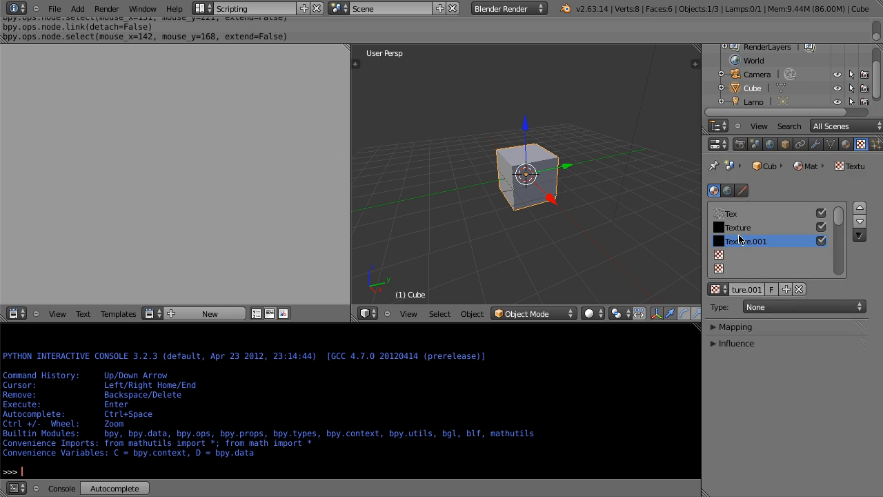
{"action": "left_click", "coordinate": [800, 306]}
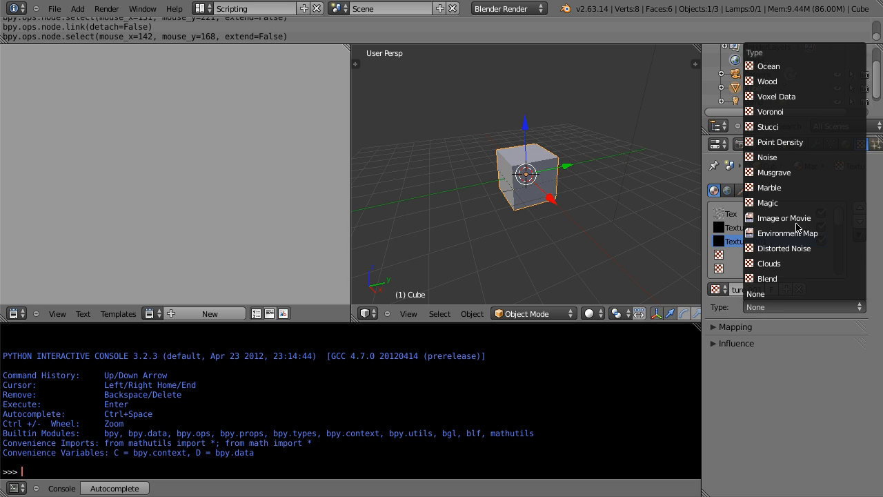
{"action": "left_click", "coordinate": [783, 217]}
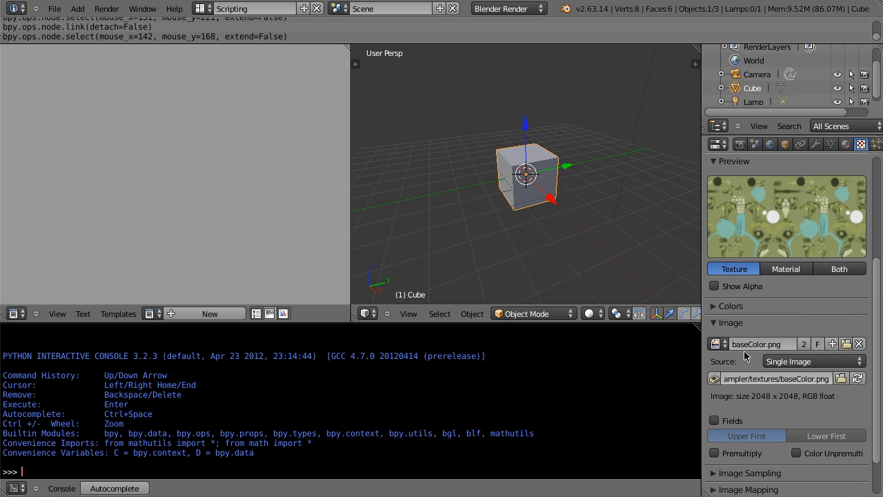
{"action": "mouse_move", "coordinate": [702, 232]}
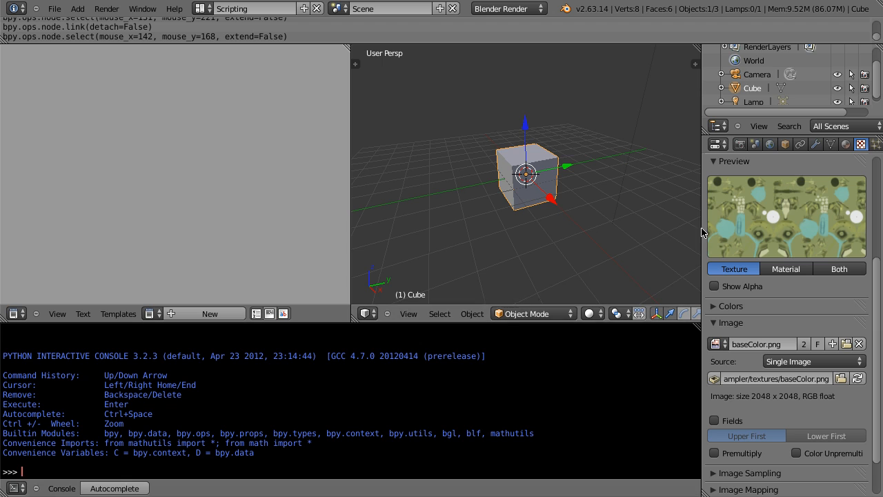
{"action": "left_click", "coordinate": [860, 144]}
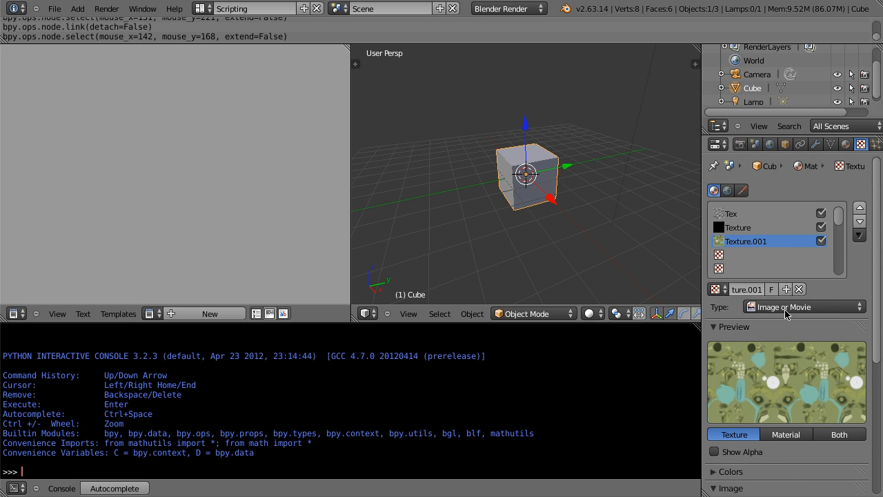
{"action": "mouse_move", "coordinate": [841, 256]}
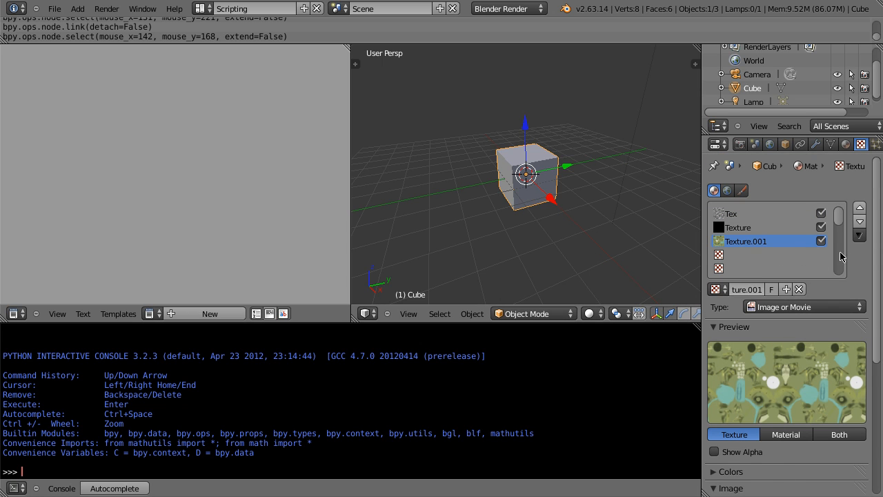
Step: Add Texture.002 as an Image or Movie texture and load an image into it
{"action": "left_click", "coordinate": [766, 254]}
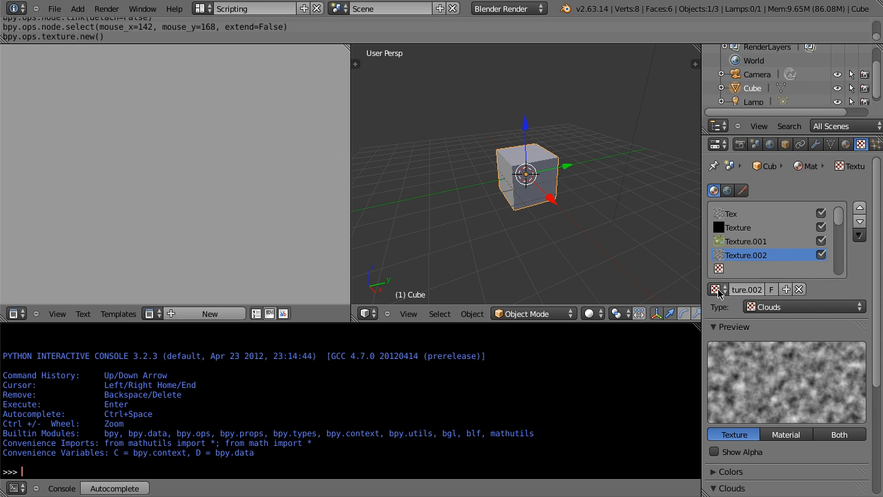
{"action": "left_click", "coordinate": [800, 306]}
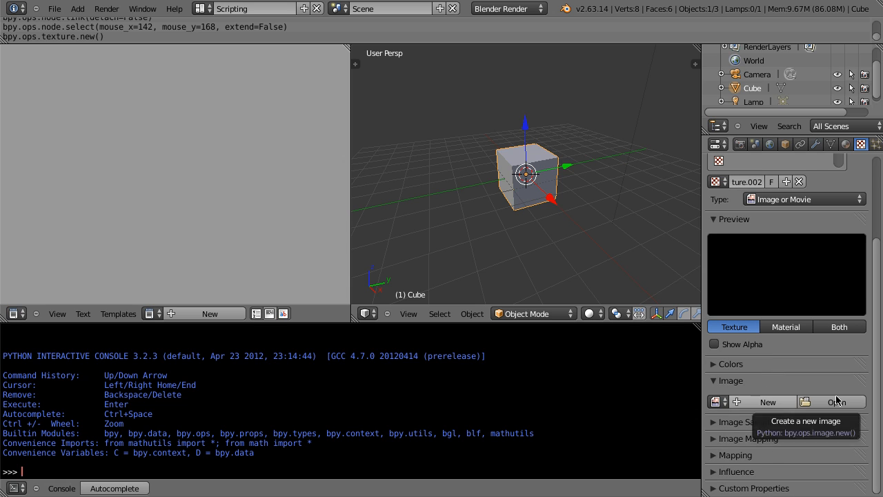
{"action": "left_click", "coordinate": [837, 401]}
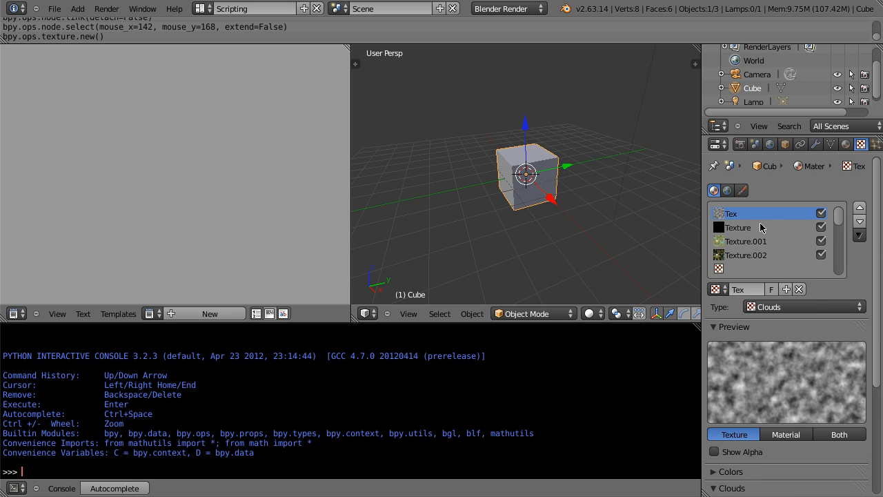
{"action": "mouse_move", "coordinate": [722, 315]}
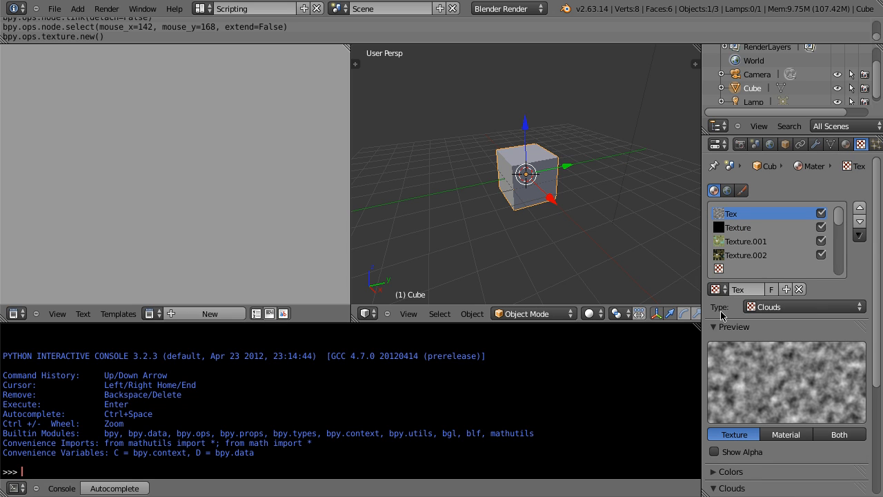
{"action": "mouse_move", "coordinate": [466, 389]}
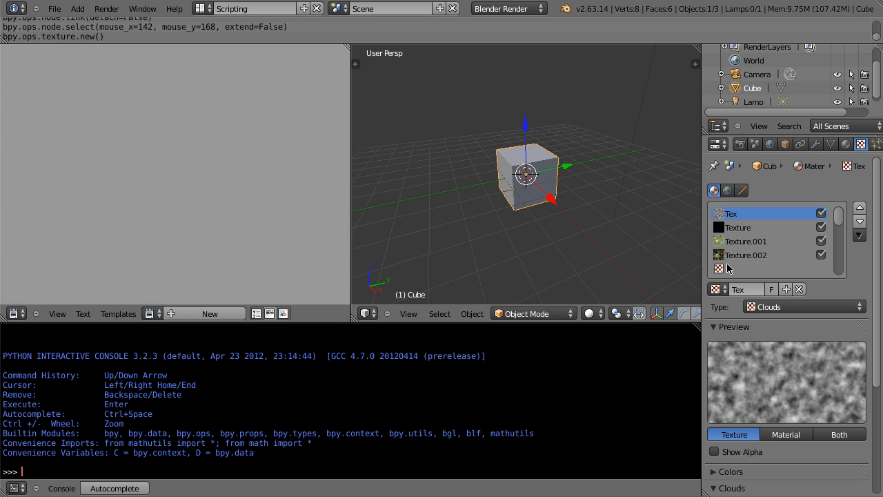
{"action": "mouse_move", "coordinate": [649, 232]}
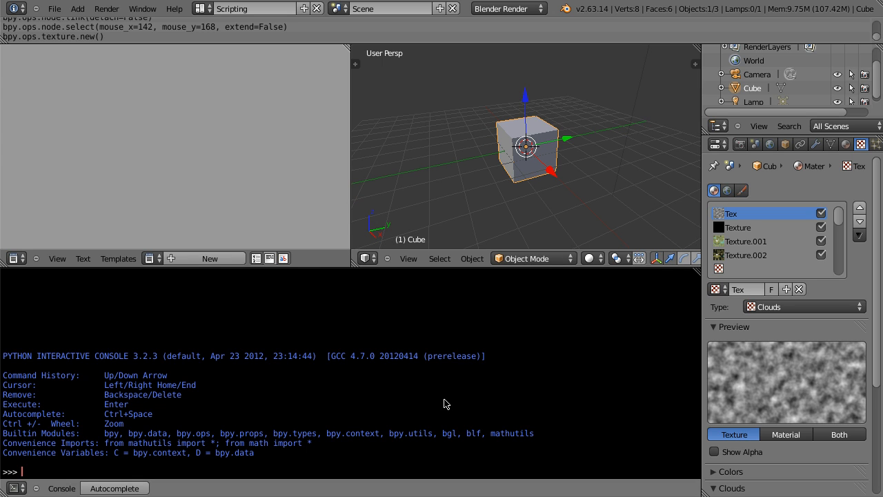
Step: Type a for-loop over bpy.data.texture with an image-type check in the console
{"action": "type", "text": "for"}
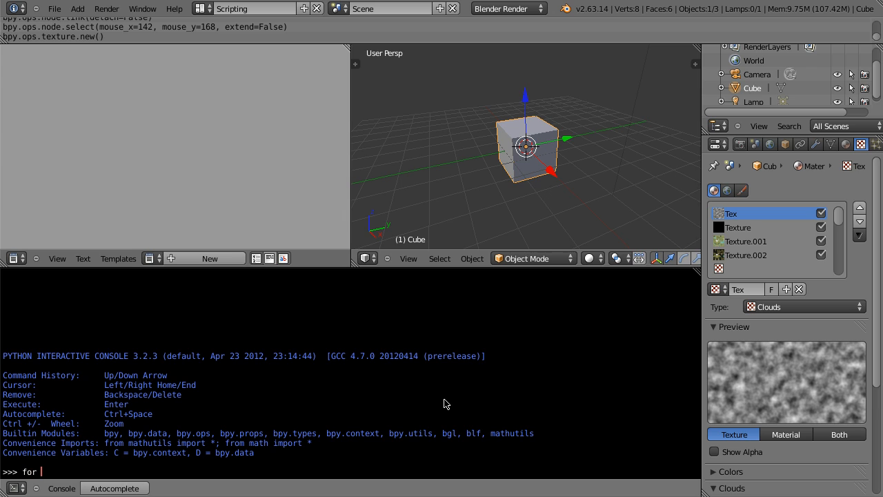
{"action": "type", "text": "texture"}
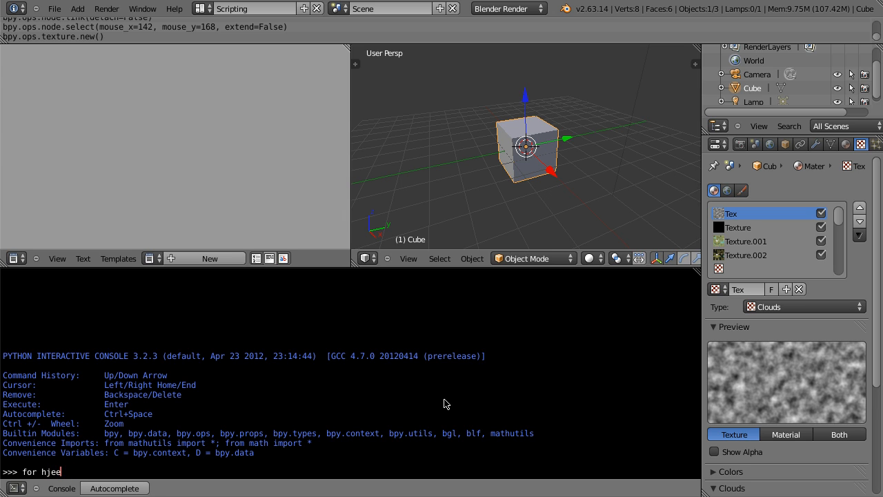
{"action": "type", "text": "jeeves"}
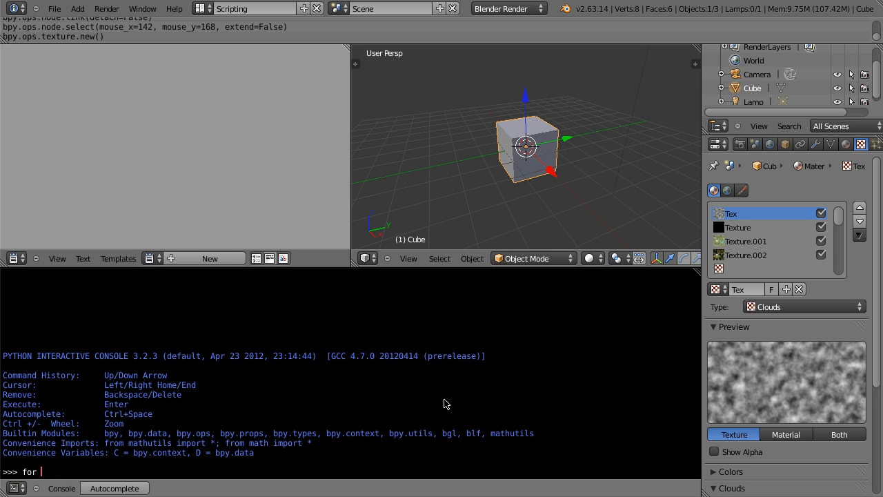
{"action": "type", "text": "texture in bpy"}
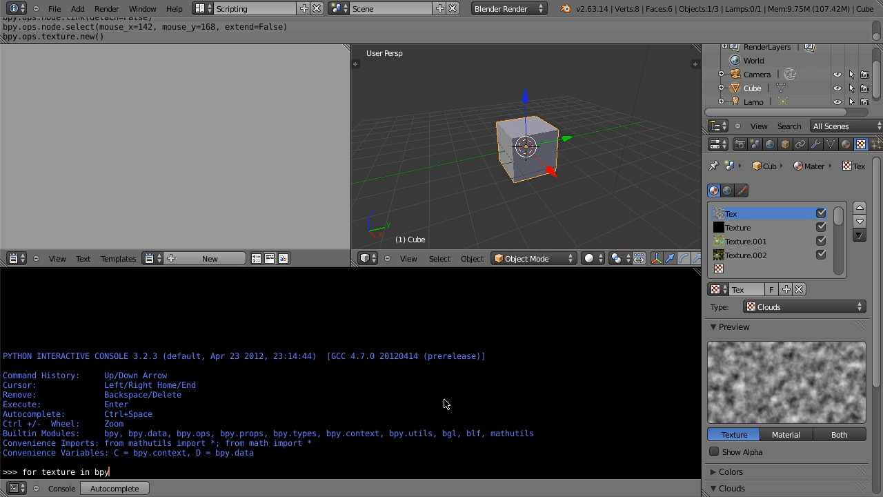
{"action": "type", "text": ".data.texture:"}
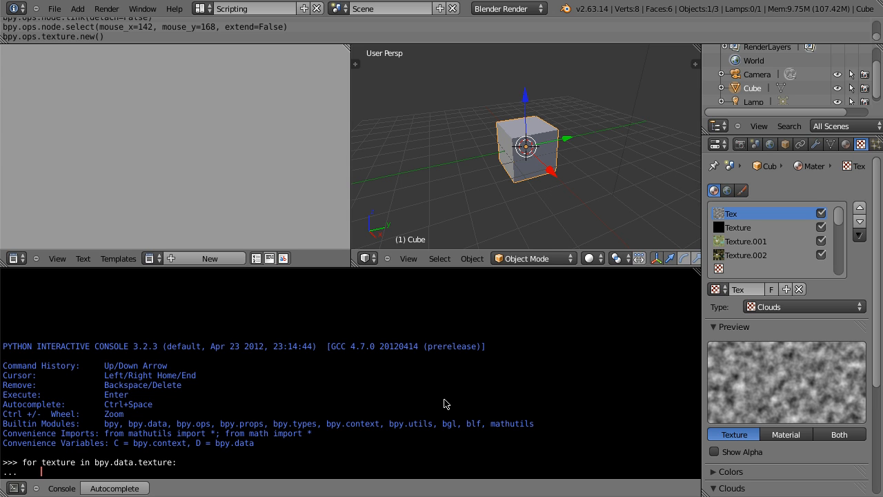
{"action": "type", "text": "if"}
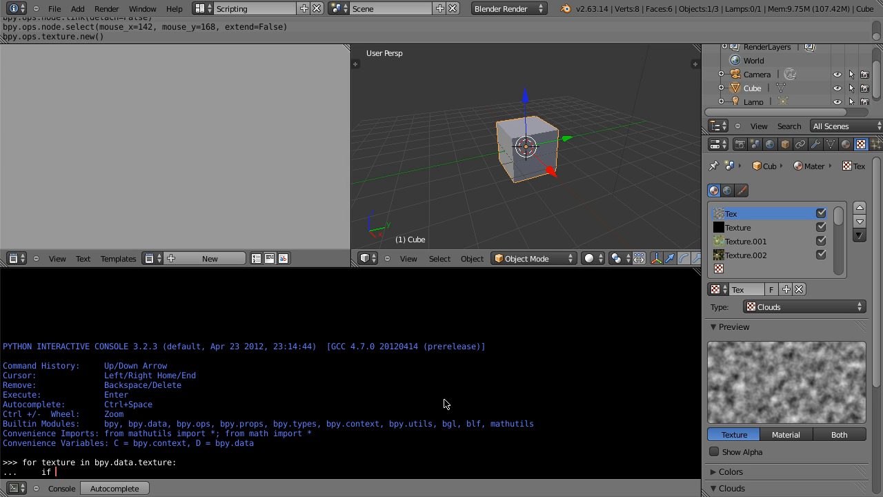
{"action": "type", "text": "\"image\" in"}
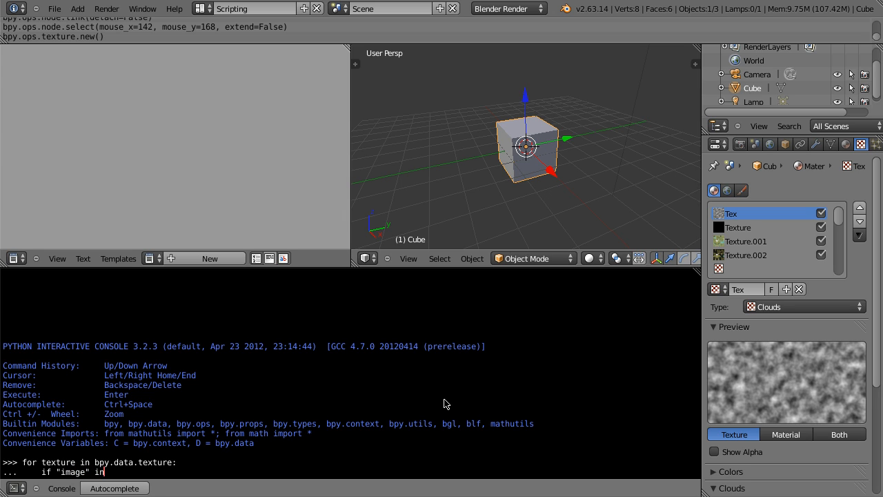
{"action": "type", "text": "dir(texture"}
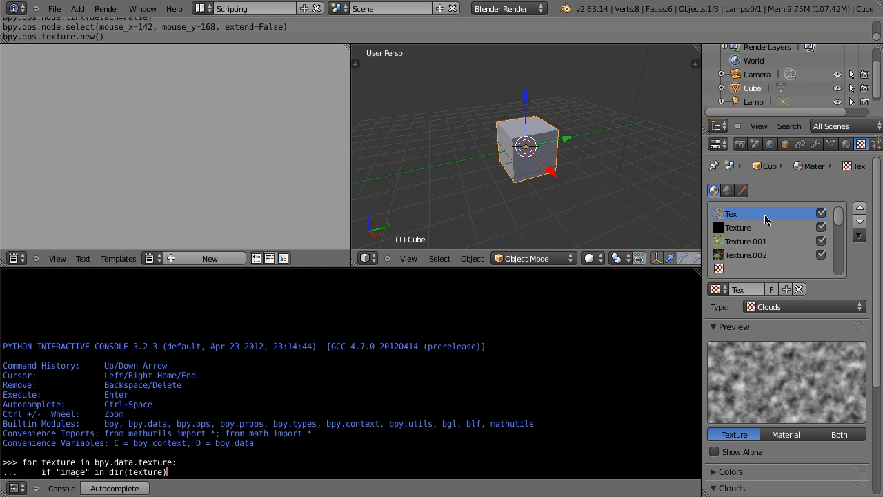
{"action": "mouse_move", "coordinate": [769, 365]}
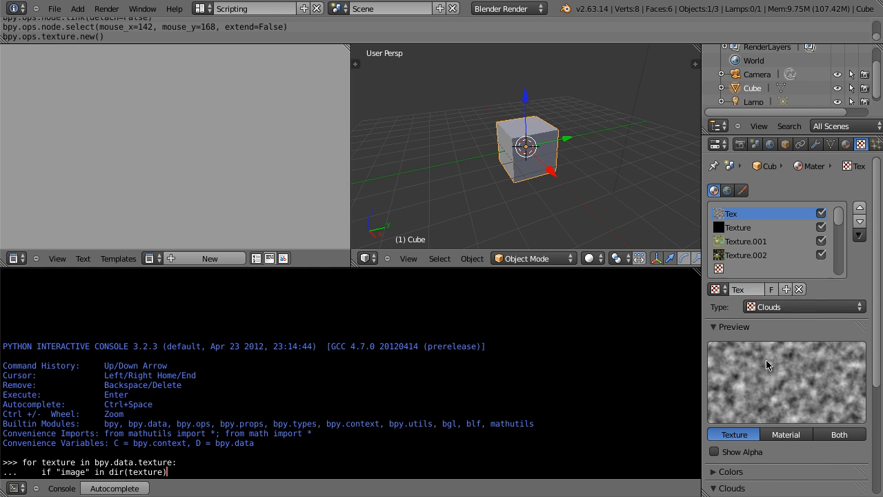
{"action": "mouse_move", "coordinate": [234, 380]}
{"action": "type", "text": " and"}
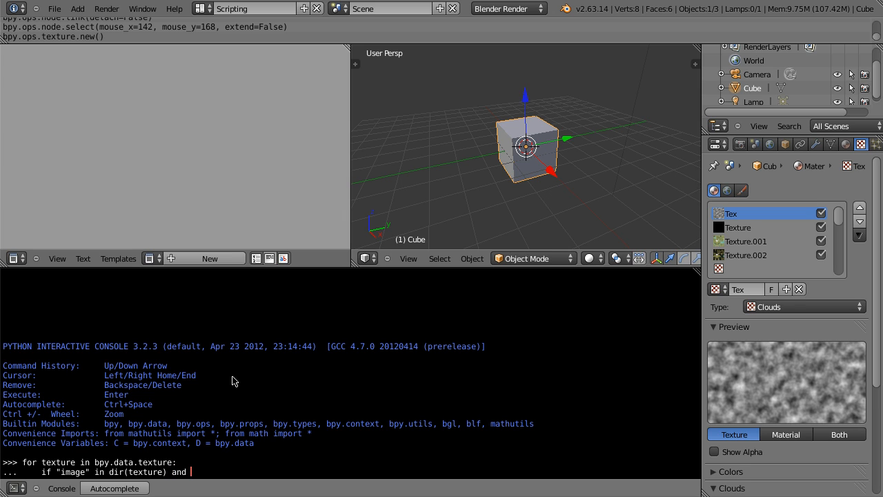
{"action": "type", "text": "texture.image is not None:"}
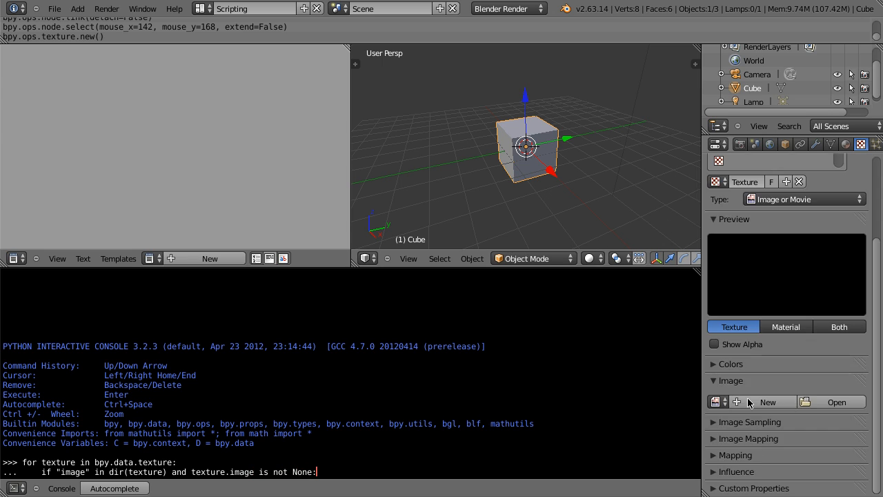
{"action": "mouse_move", "coordinate": [500, 430]}
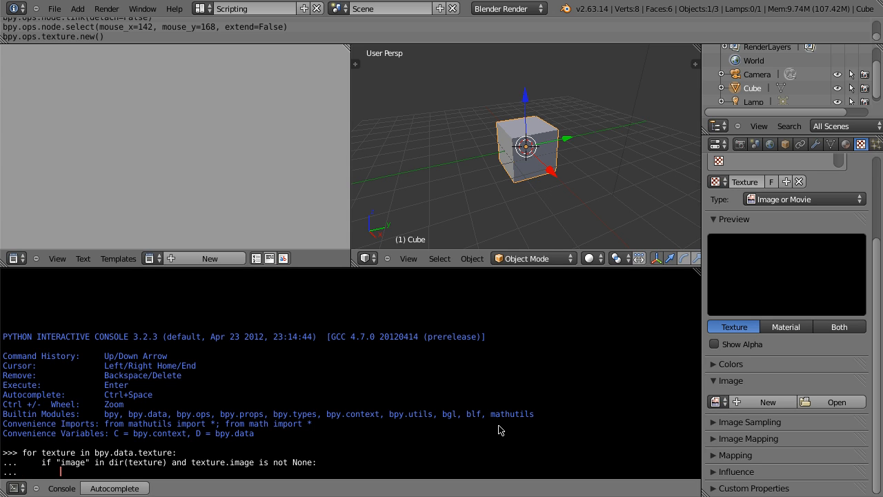
Step: Add a print of texture.name and texture.image.filepath to the loop body
{"action": "type", "text": "print ("}
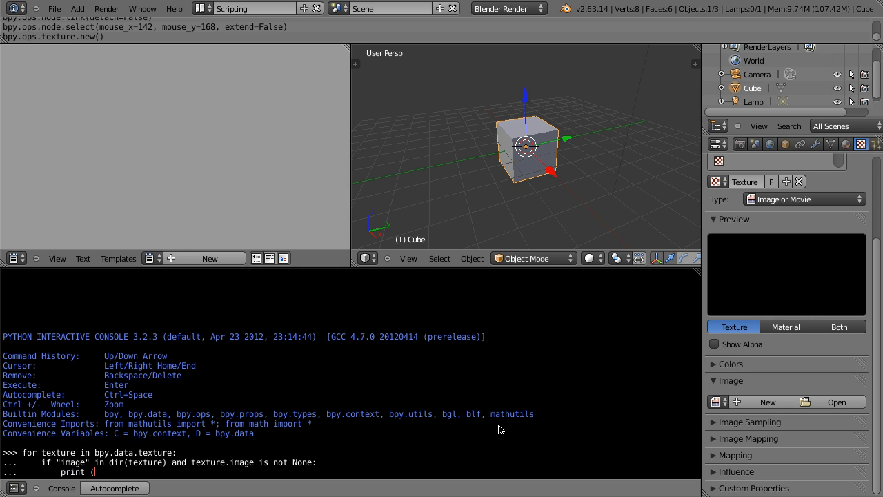
{"action": "type", "text": ")"}
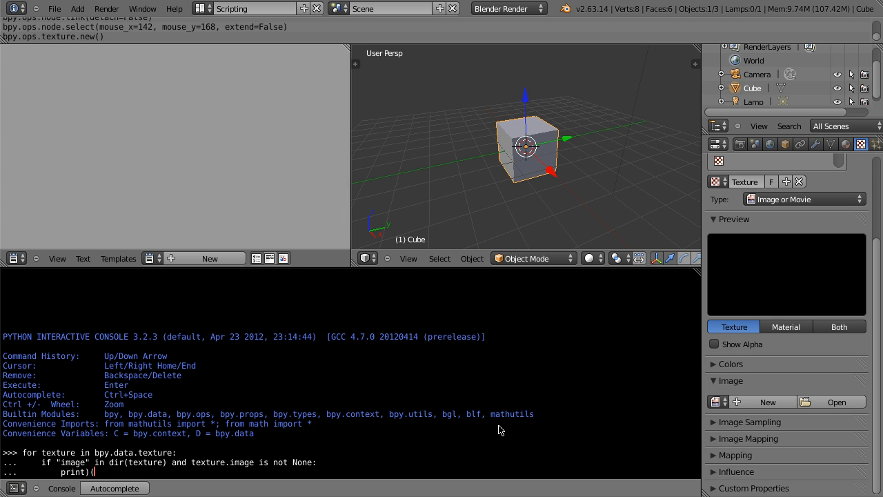
{"action": "type", "text": "texture.name + \": \" +"}
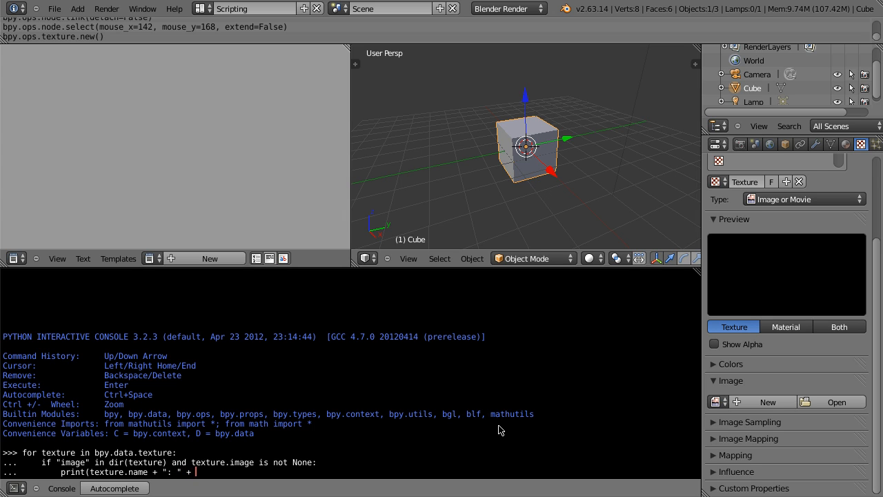
{"action": "type", "text": "texture.image."}
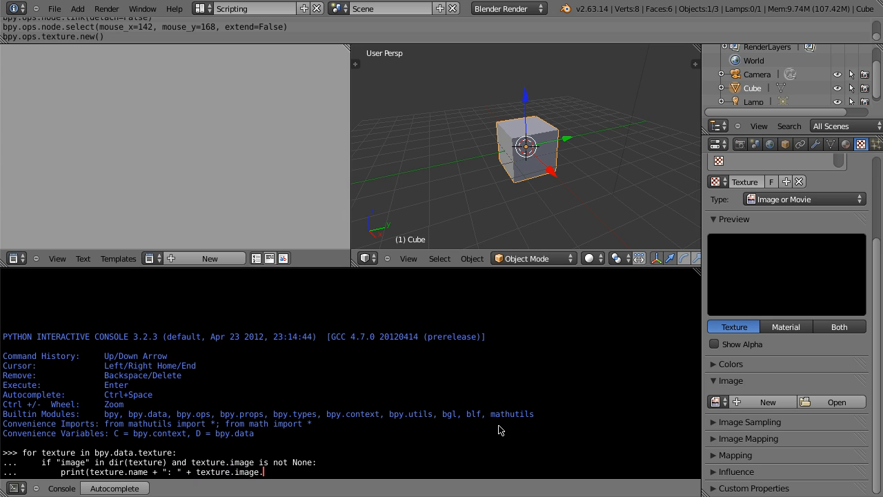
{"action": "type", "text": "filepaht"}
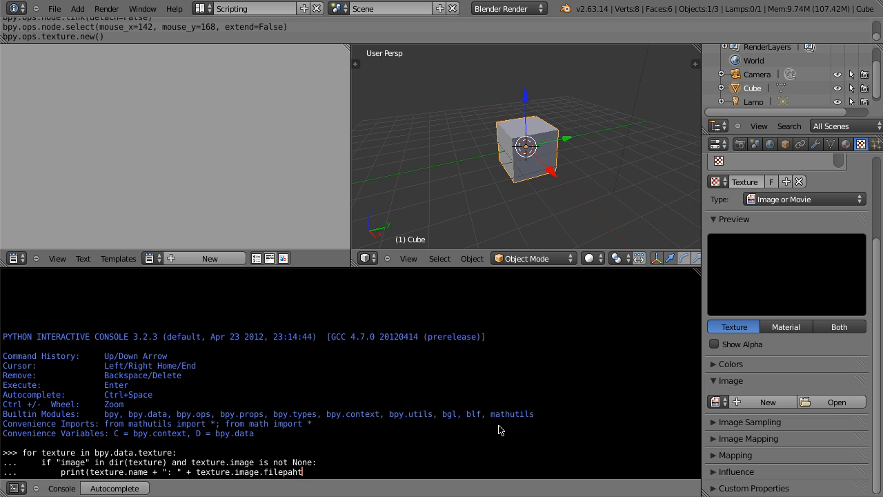
{"action": "type", "text": ")"}
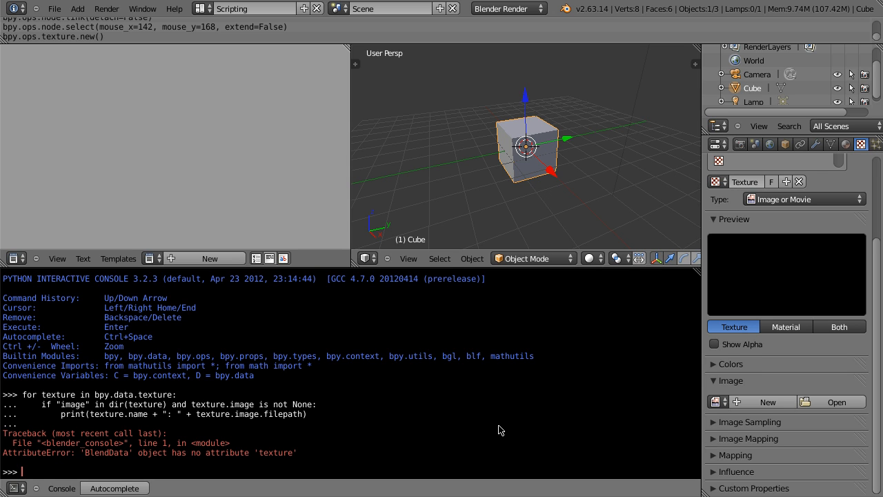
Step: Correct the loop to iterate bpy.data.textures and run it, listing Texture.001 and Texture.002 paths
{"action": "type", "text": "for texture in bpy.data.texture:"}
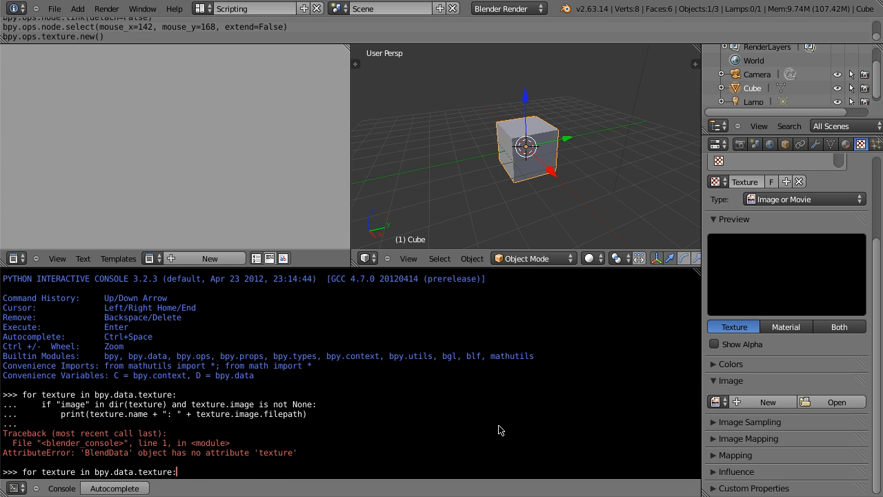
{"action": "type", "text": "s"}
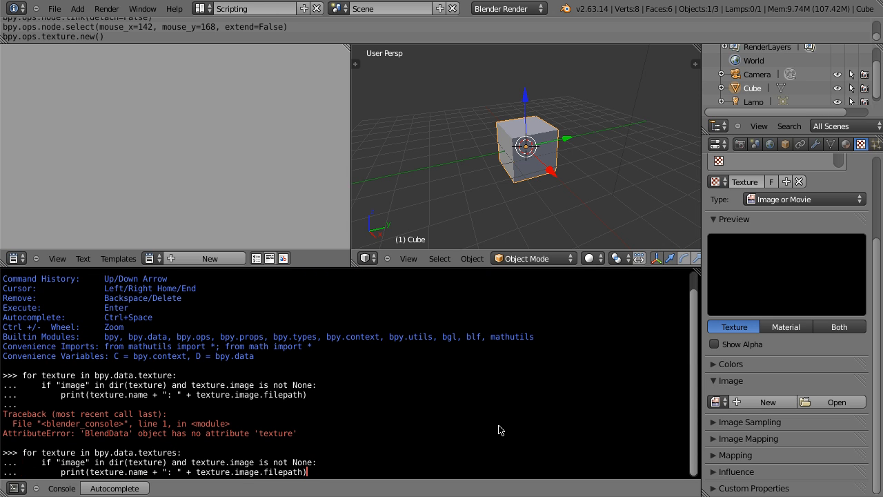
{"action": "key", "text": "Return"}
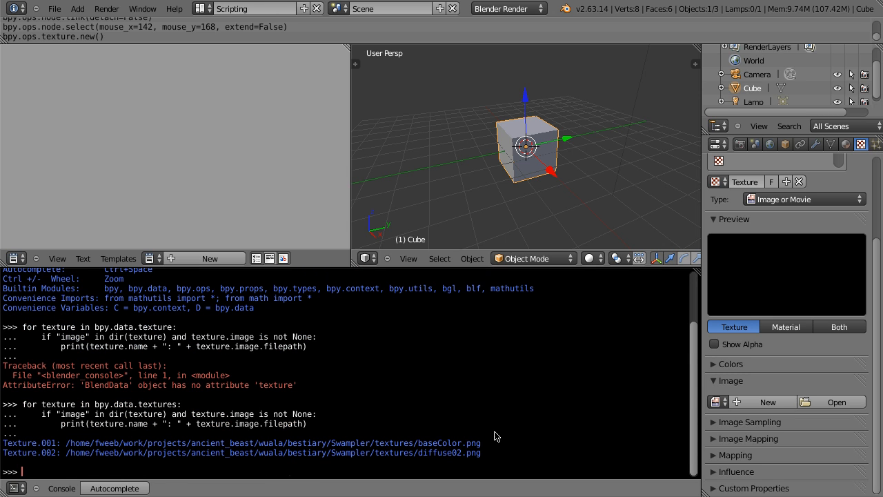
{"action": "mouse_move", "coordinate": [210, 445]}
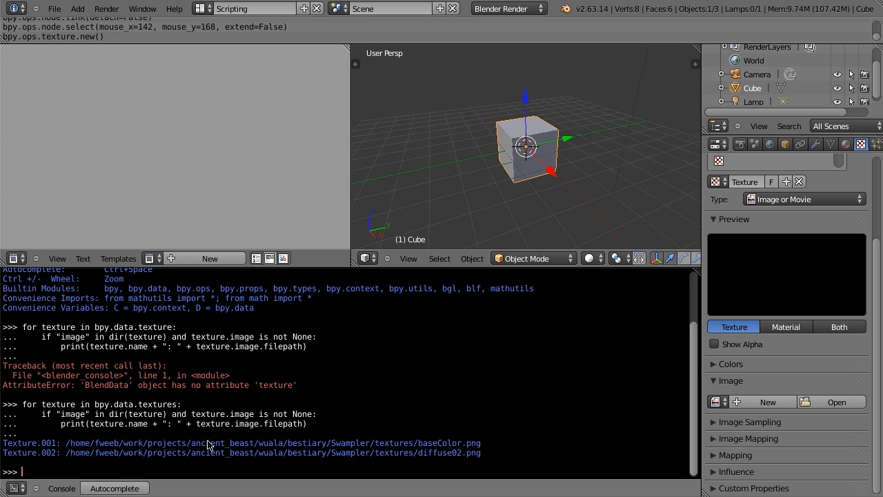
{"action": "mouse_move", "coordinate": [440, 429]}
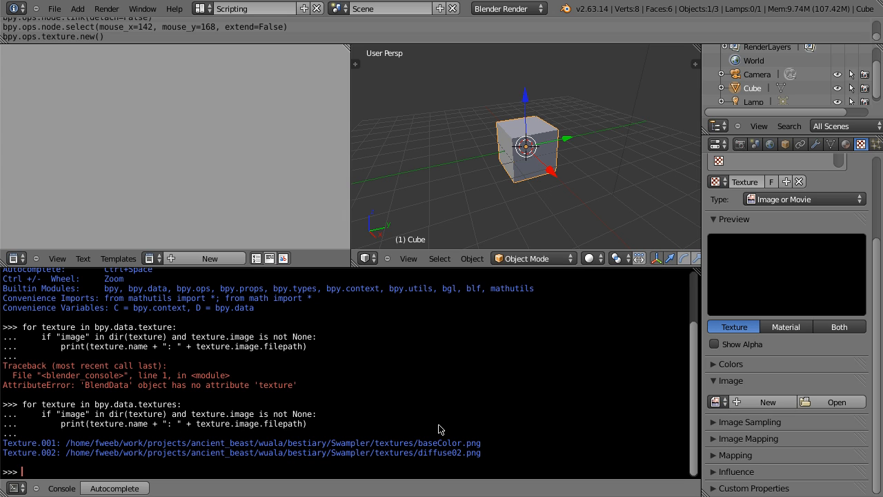
{"action": "mouse_move", "coordinate": [481, 445]}
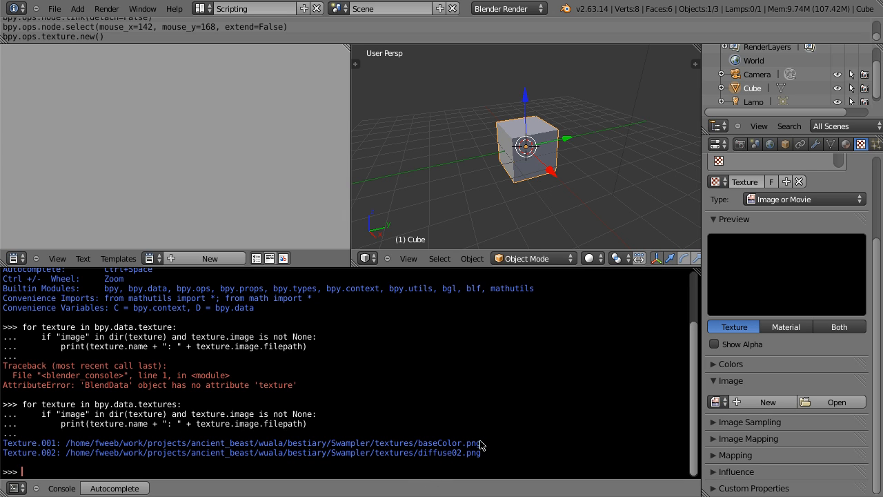
{"action": "mouse_move", "coordinate": [358, 334]}
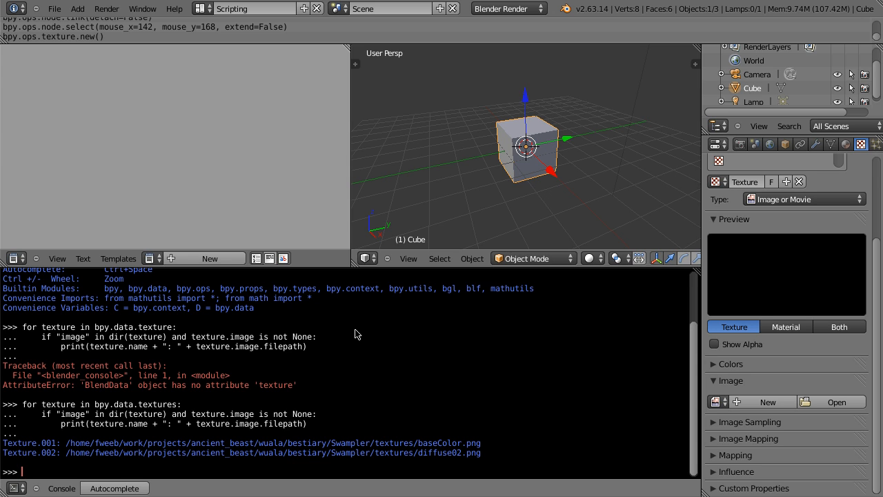
{"action": "mouse_move", "coordinate": [260, 405]}
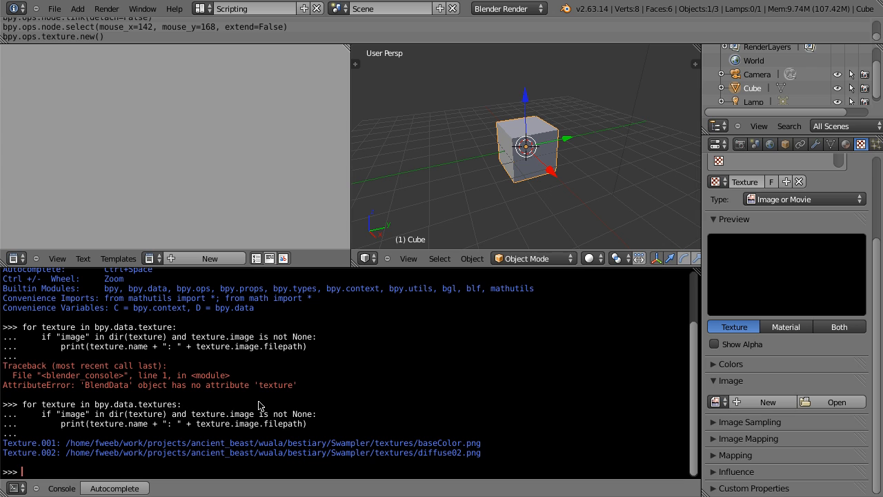
{"action": "mouse_move", "coordinate": [427, 382]}
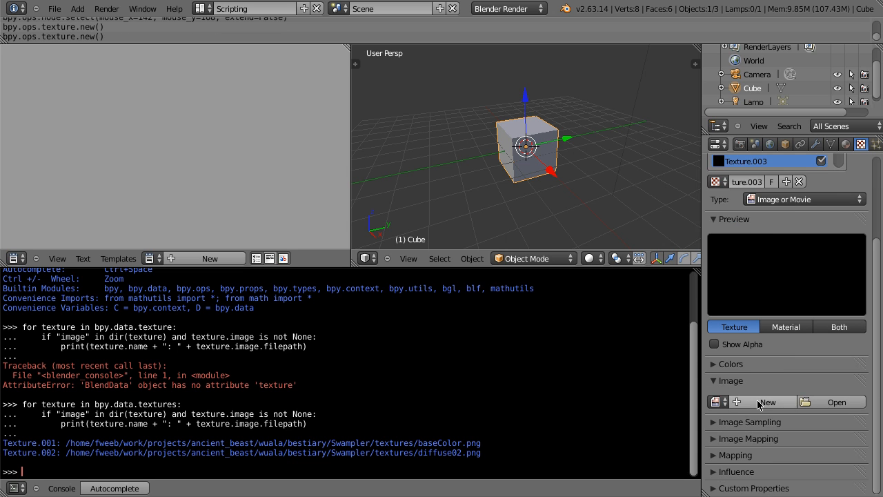
Step: Load AO.png into Texture.003, add image texture Texture.004, and retype the print of names and paths
{"action": "left_click", "coordinate": [836, 402]}
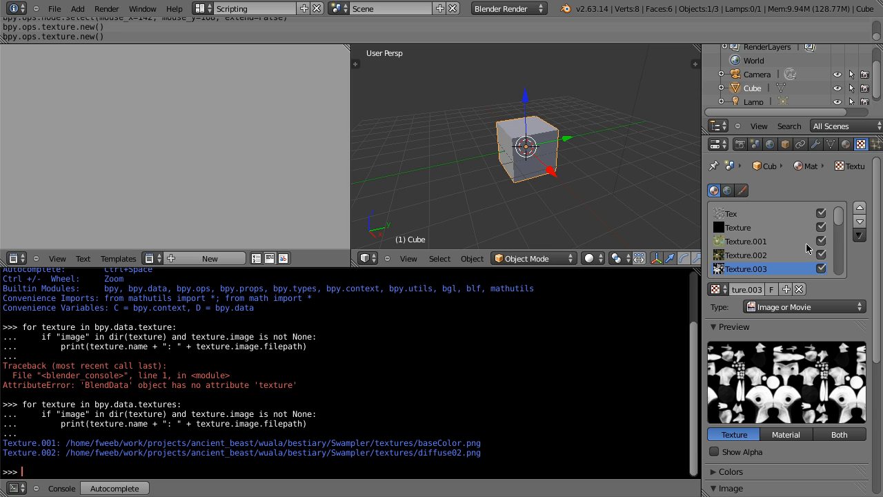
{"action": "left_click", "coordinate": [771, 289]}
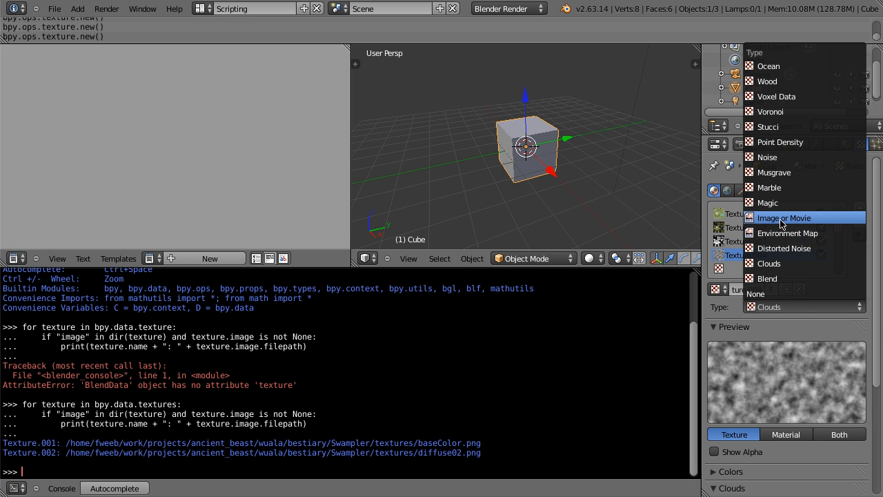
{"action": "left_click", "coordinate": [783, 217]}
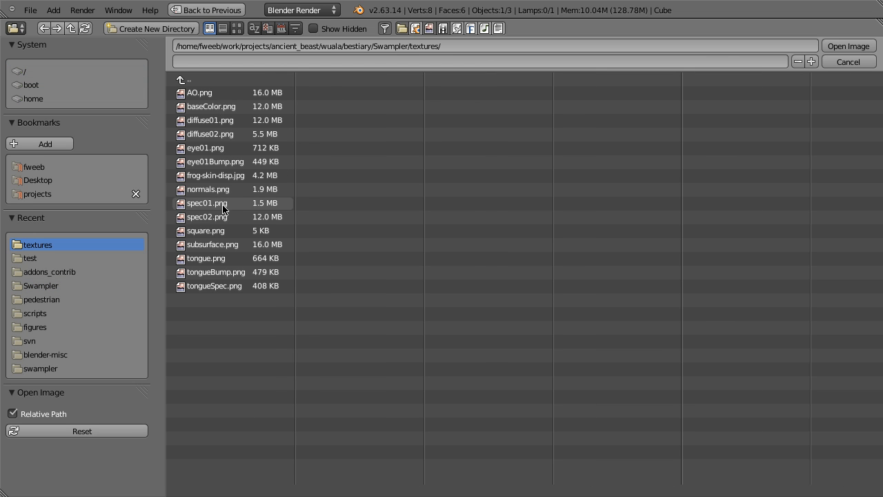
{"action": "mouse_move", "coordinate": [217, 189]}
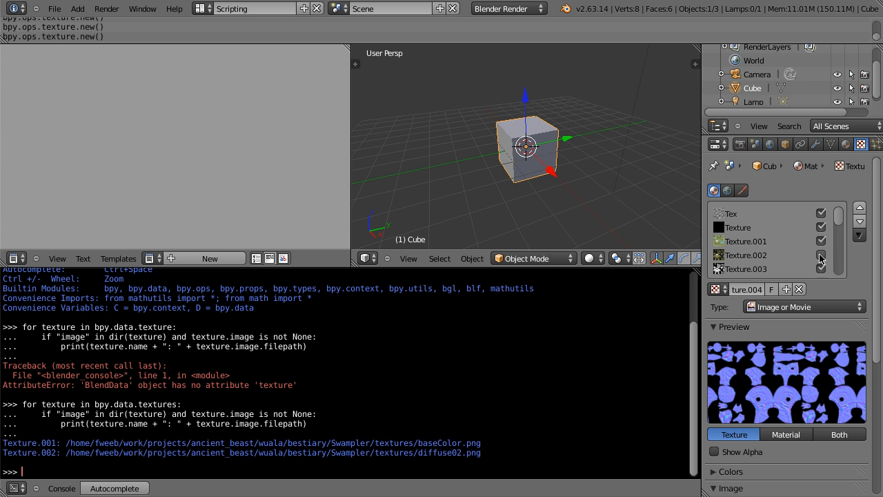
{"action": "type", "text": "print(texture.name + \": \" + texture.image.filepath)"}
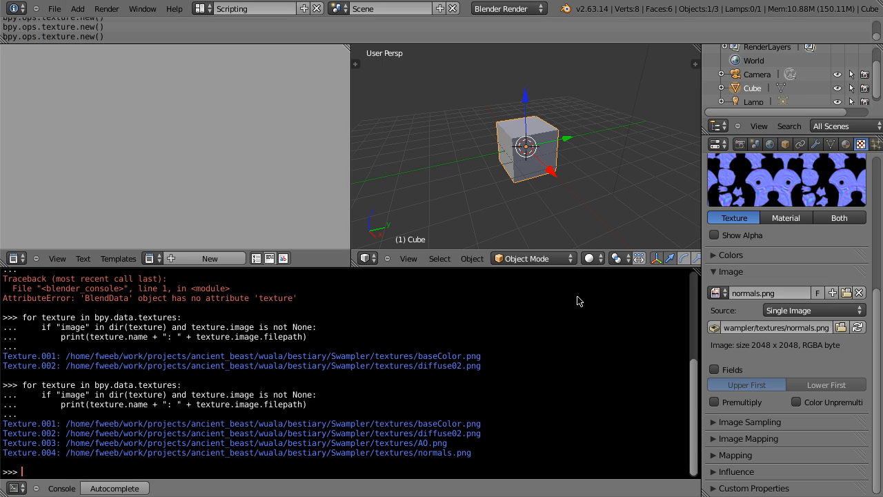
{"action": "mouse_move", "coordinate": [364, 411]}
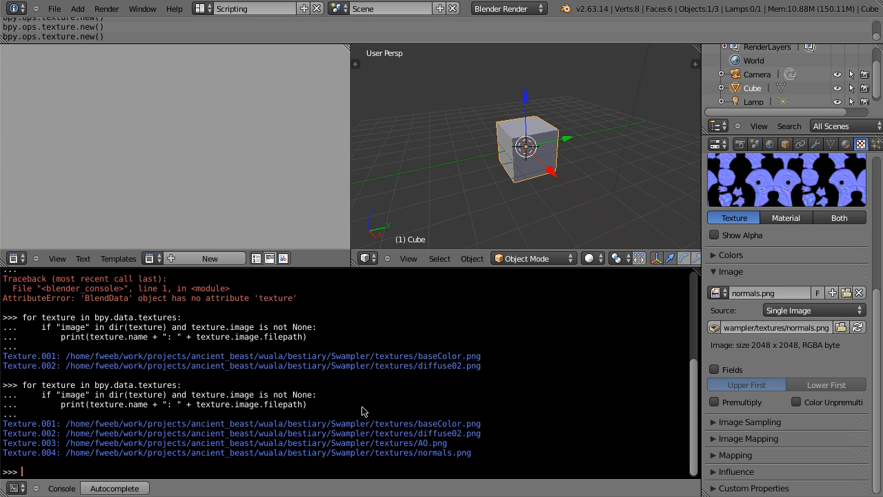
{"action": "mouse_move", "coordinate": [356, 414]}
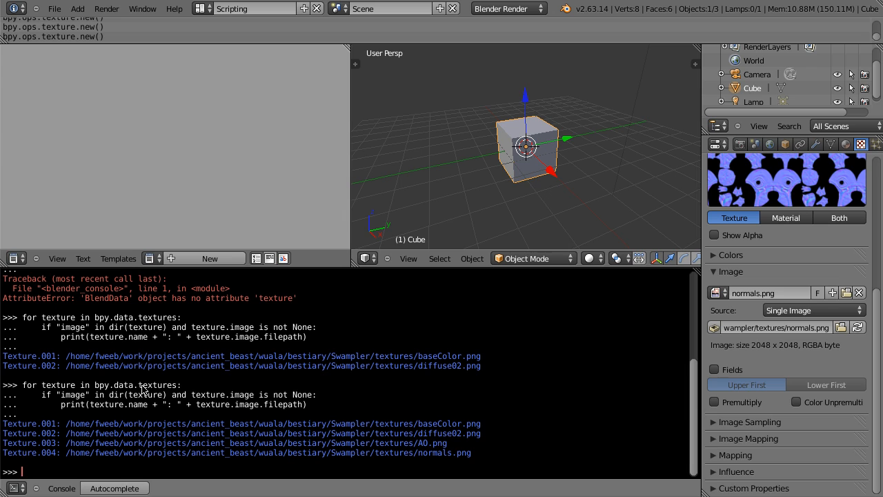
{"action": "mouse_move", "coordinate": [35, 402]}
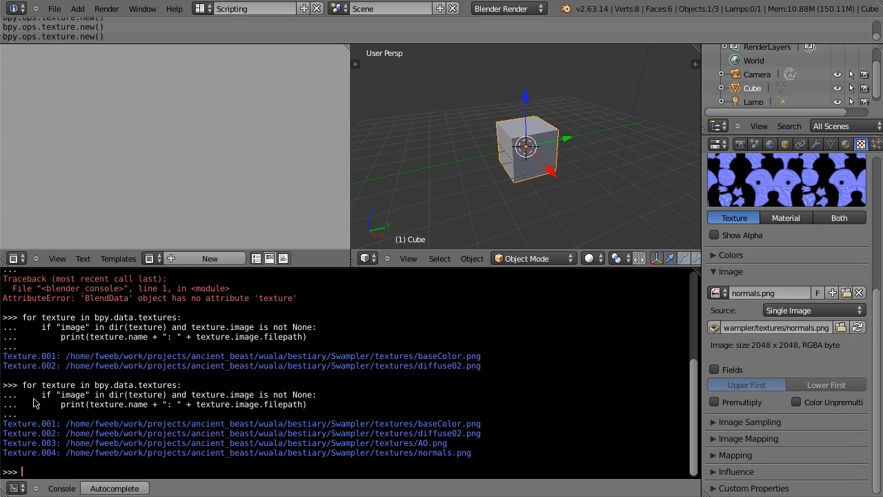
{"action": "mouse_move", "coordinate": [88, 400]}
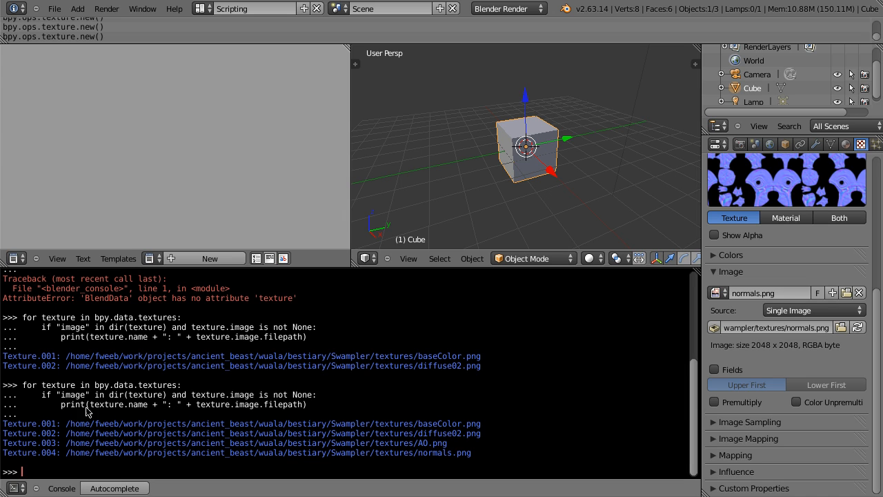
{"action": "mouse_move", "coordinate": [187, 416]}
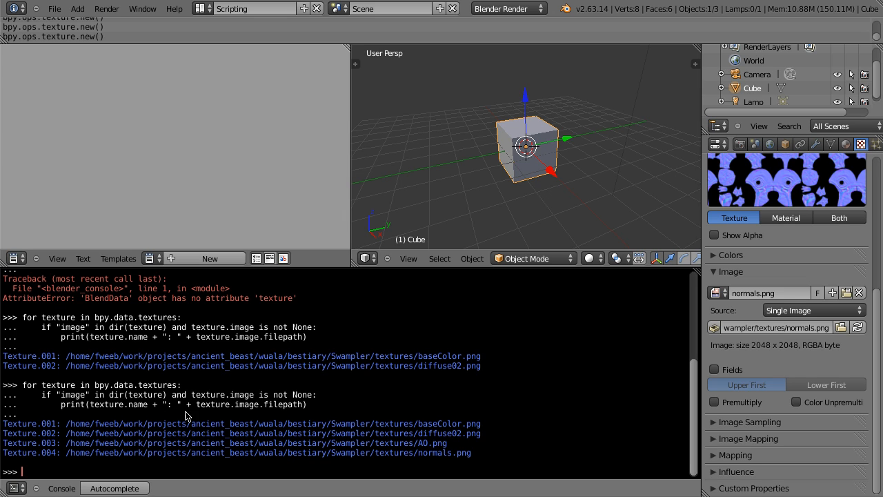
{"action": "mouse_move", "coordinate": [56, 421]}
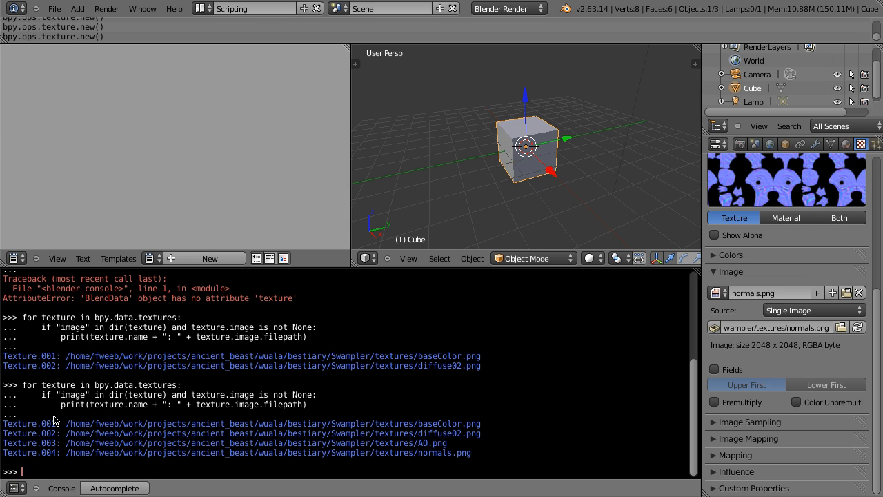
{"action": "mouse_move", "coordinate": [301, 444]}
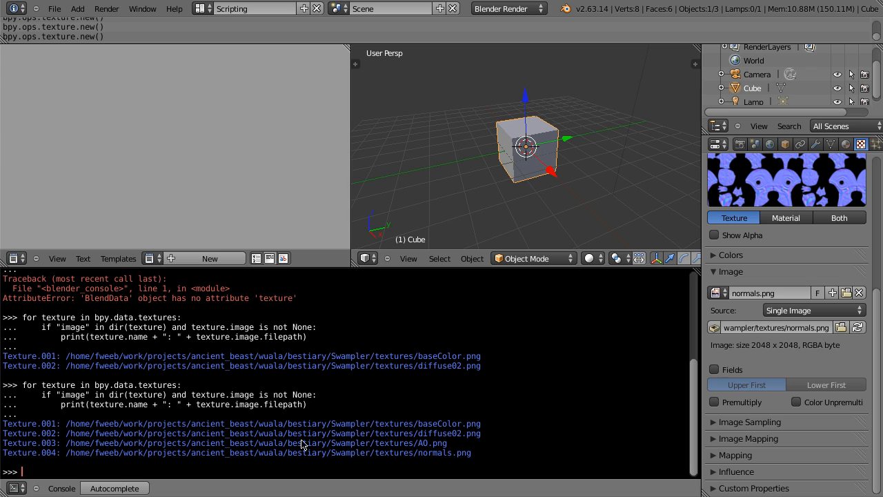
{"action": "mouse_move", "coordinate": [229, 413]}
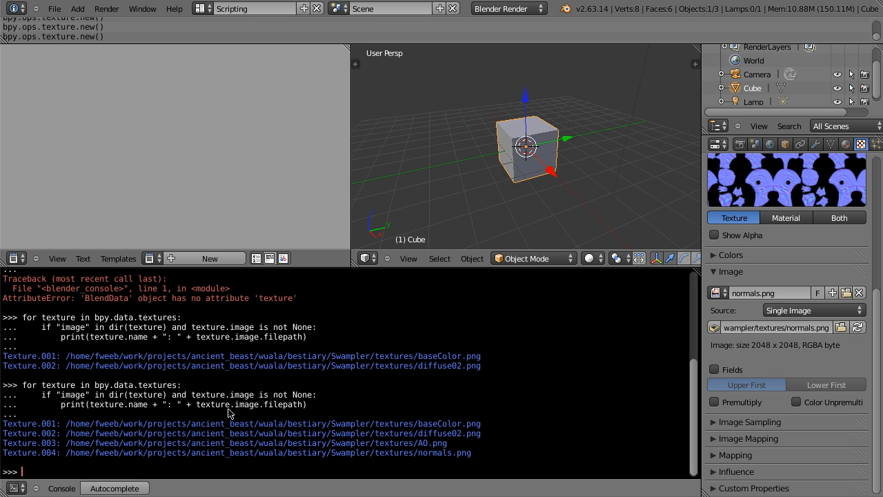